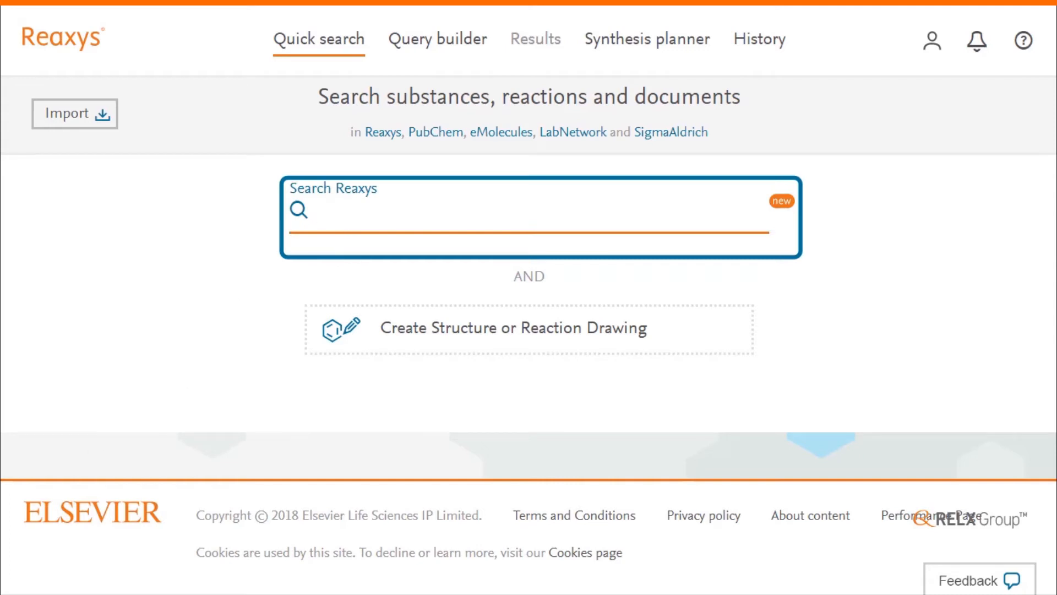
Run a Reaxys quick search for 'antibiotics and gut microbiomes'
type("antibioti")
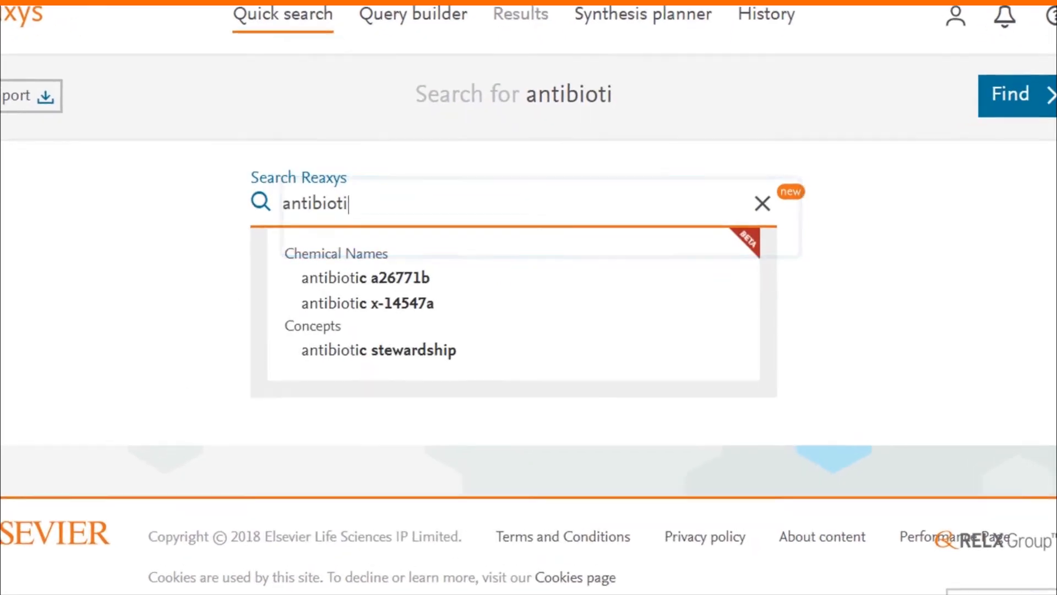
type("cs and g")
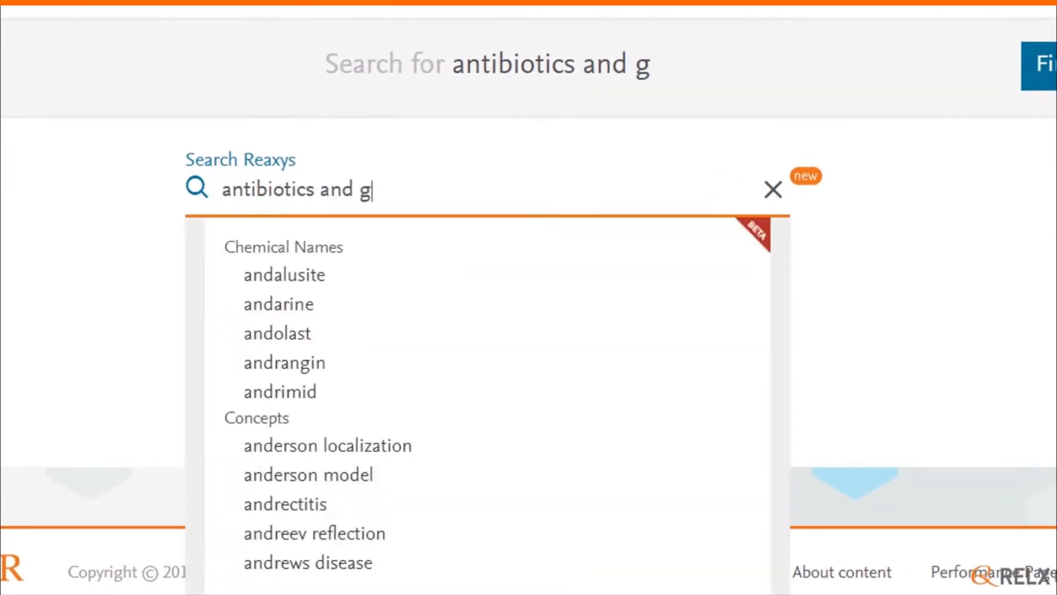
type("ut micro")
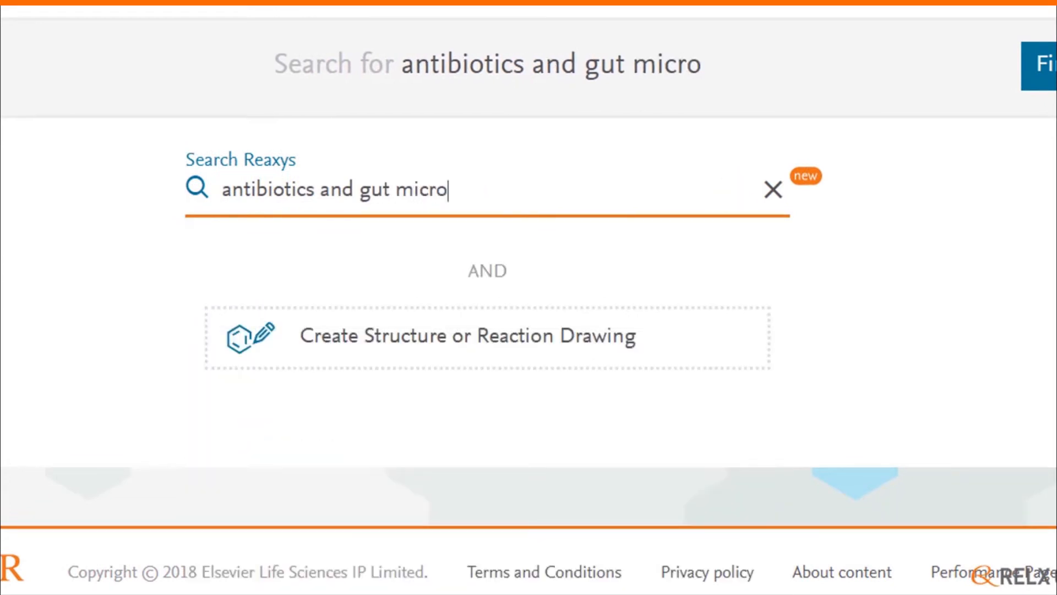
type("biomes")
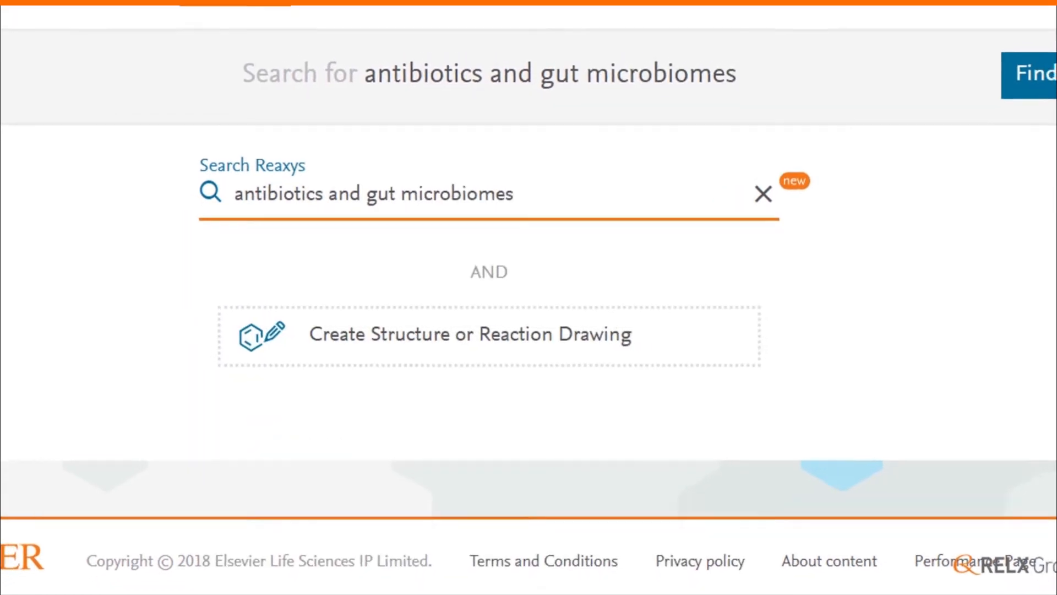
scroll("up", 3)
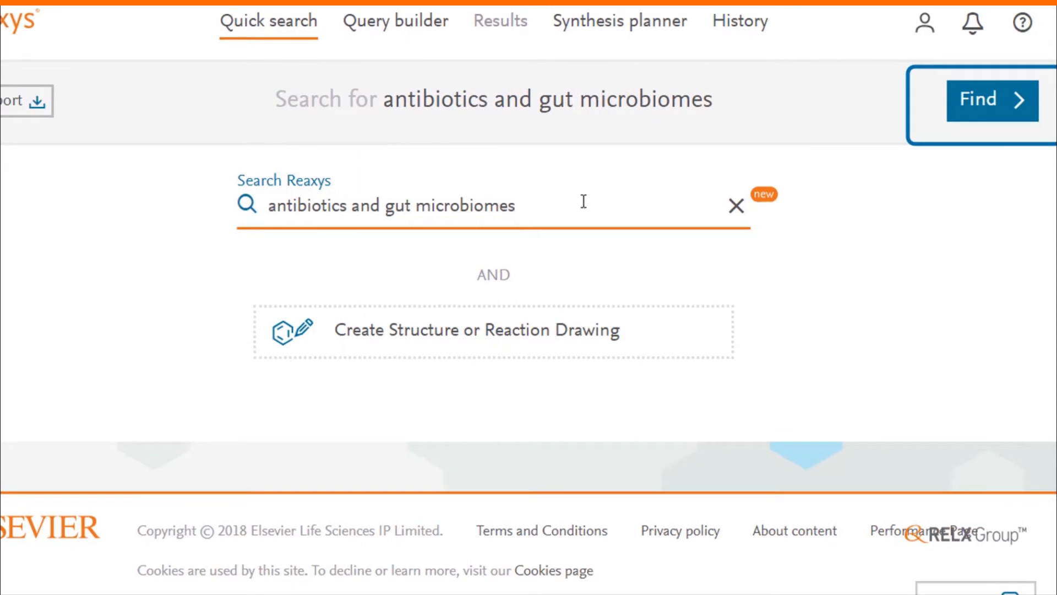
left_click(991, 99)
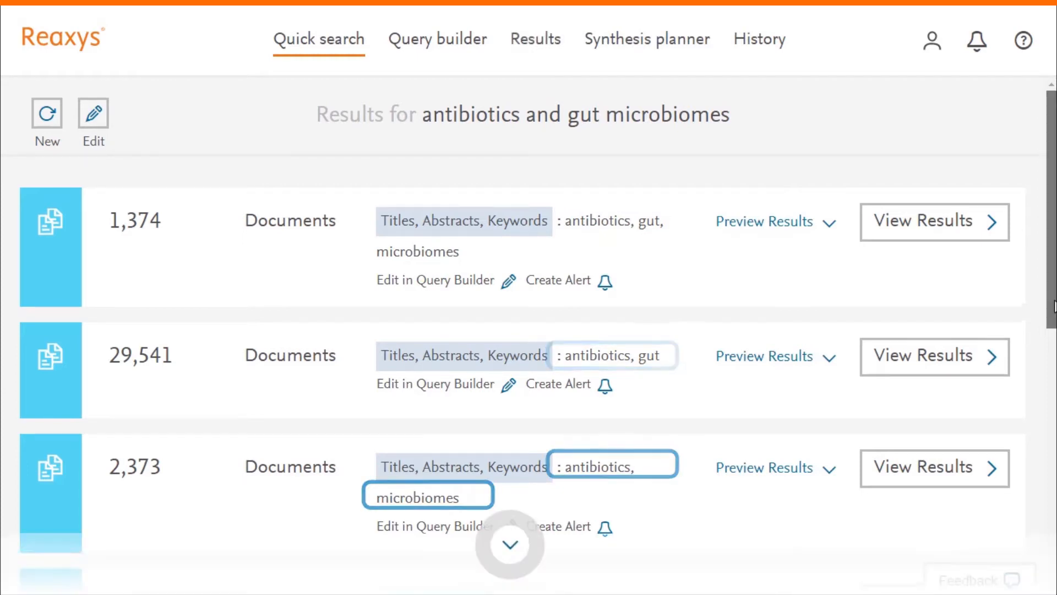
Open the 1,374 documents matching antibiotics, gut and microbiomes
scroll("down", 3)
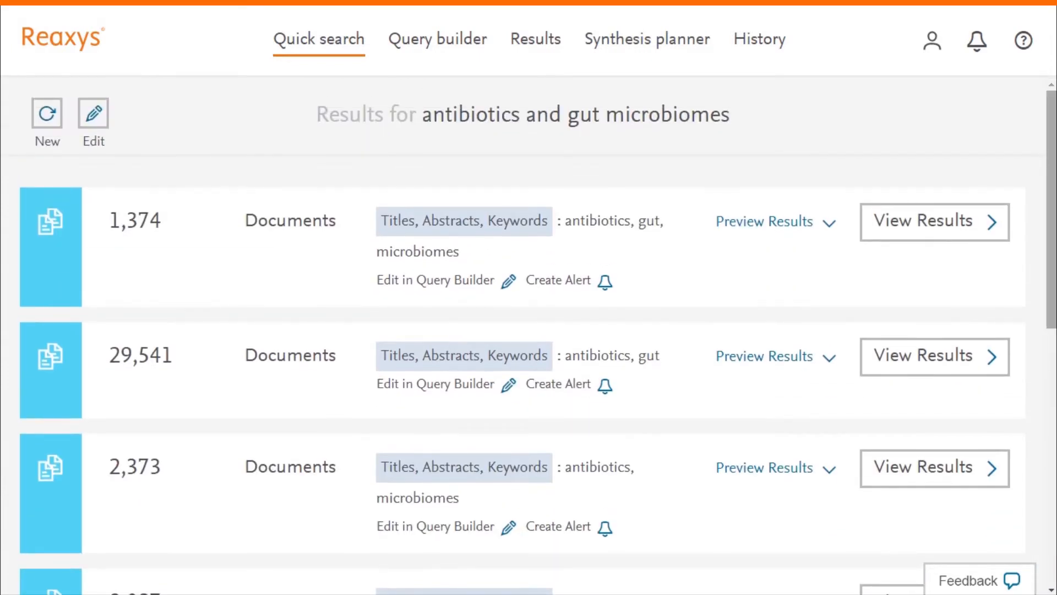
left_click(932, 222)
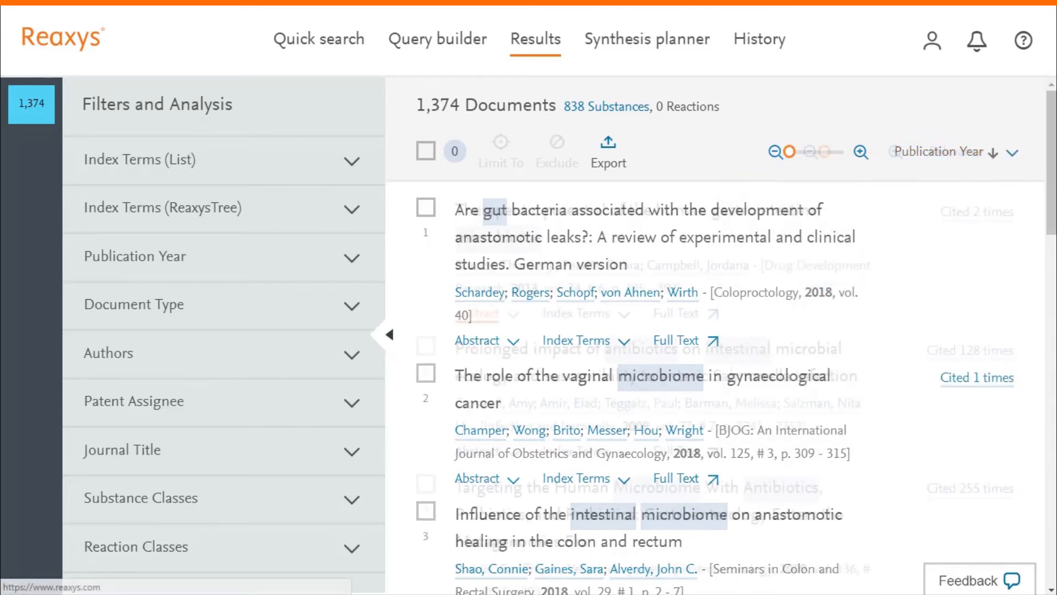
Hide the Filters panel and expand the first document's abstract
left_click(956, 152)
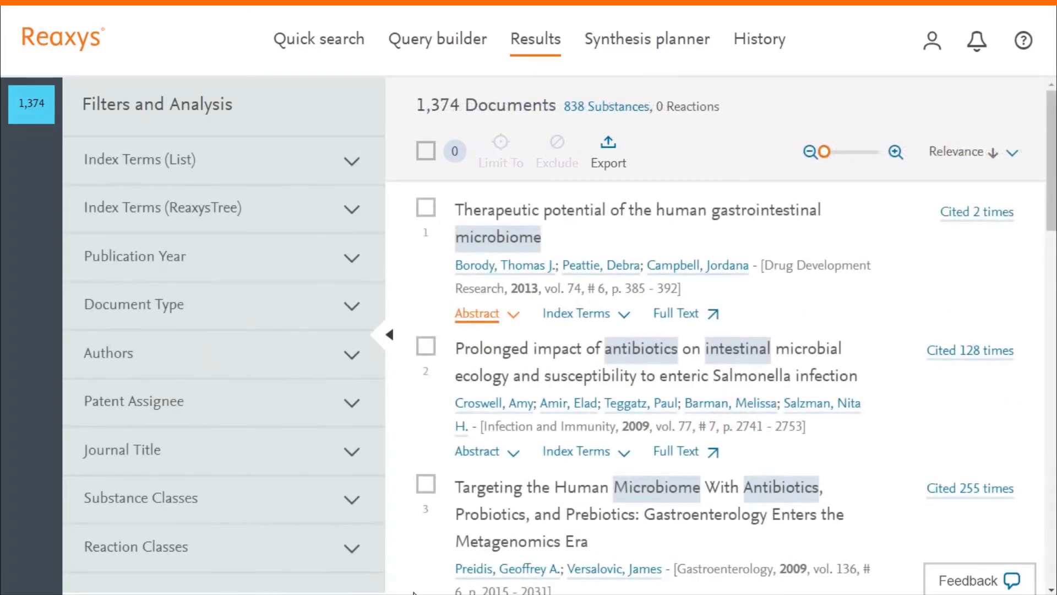
left_click(384, 333)
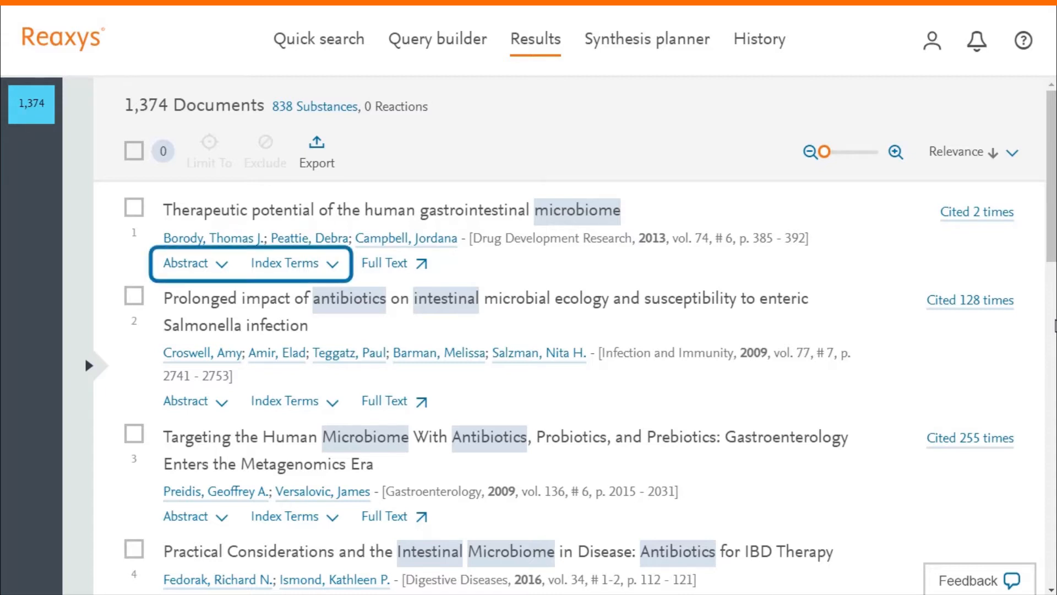
left_click(193, 262)
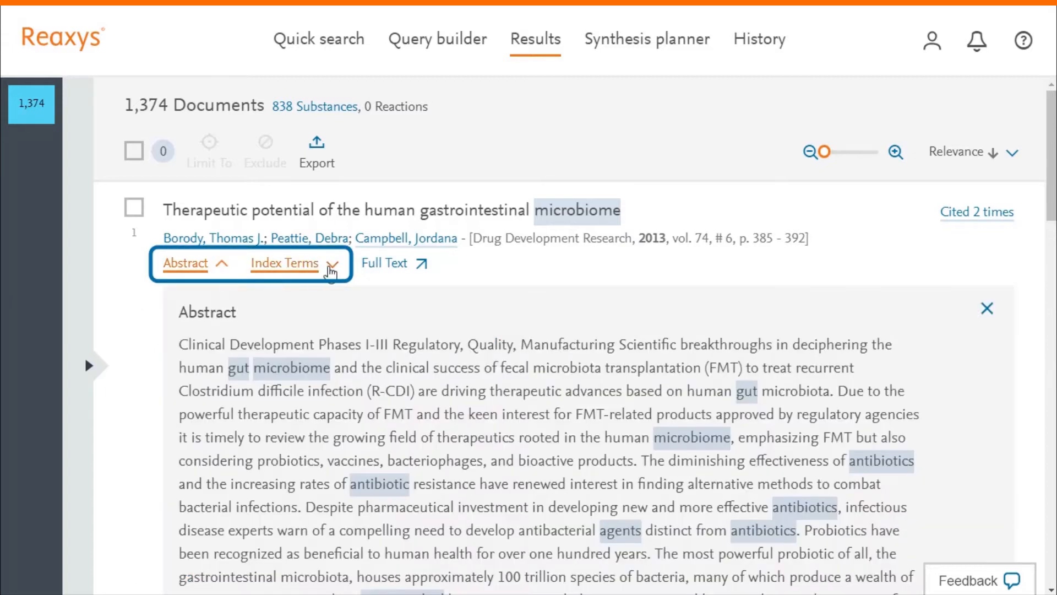
Scroll through the document list to browse the results
scroll("down", 3)
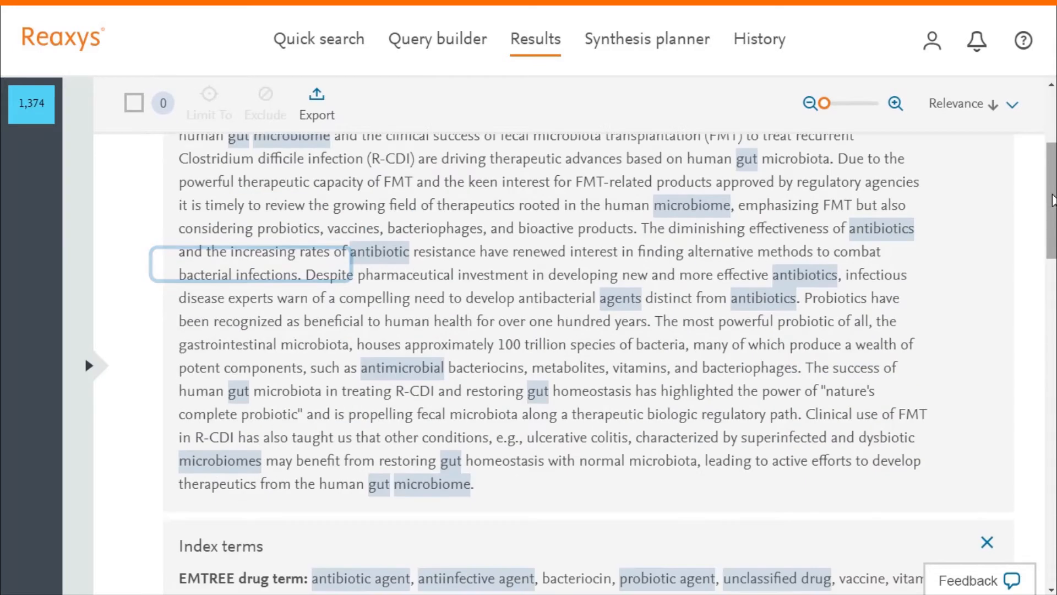
scroll("down", 3)
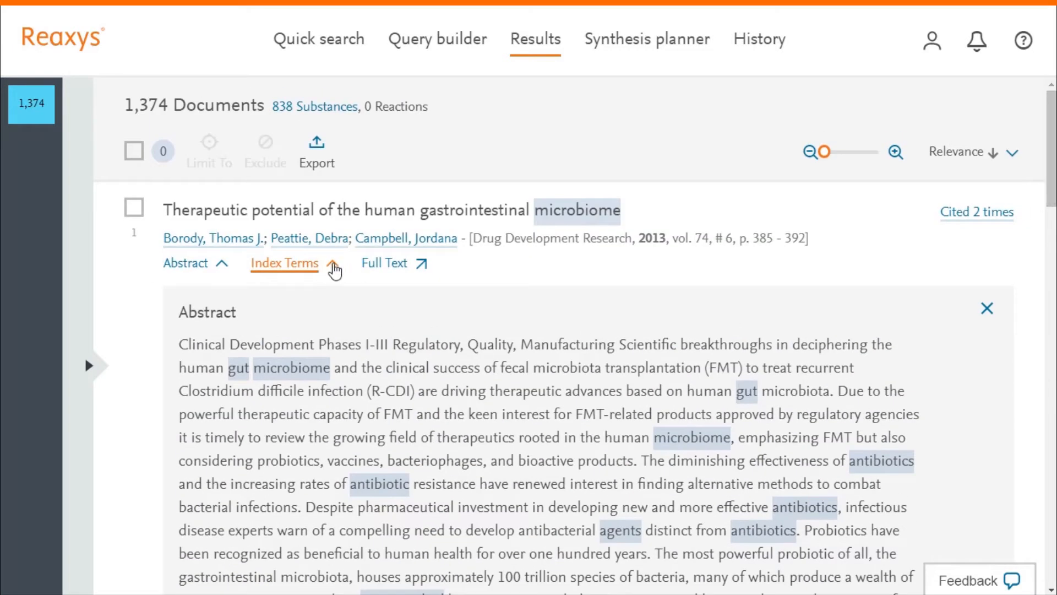
scroll("down", 3)
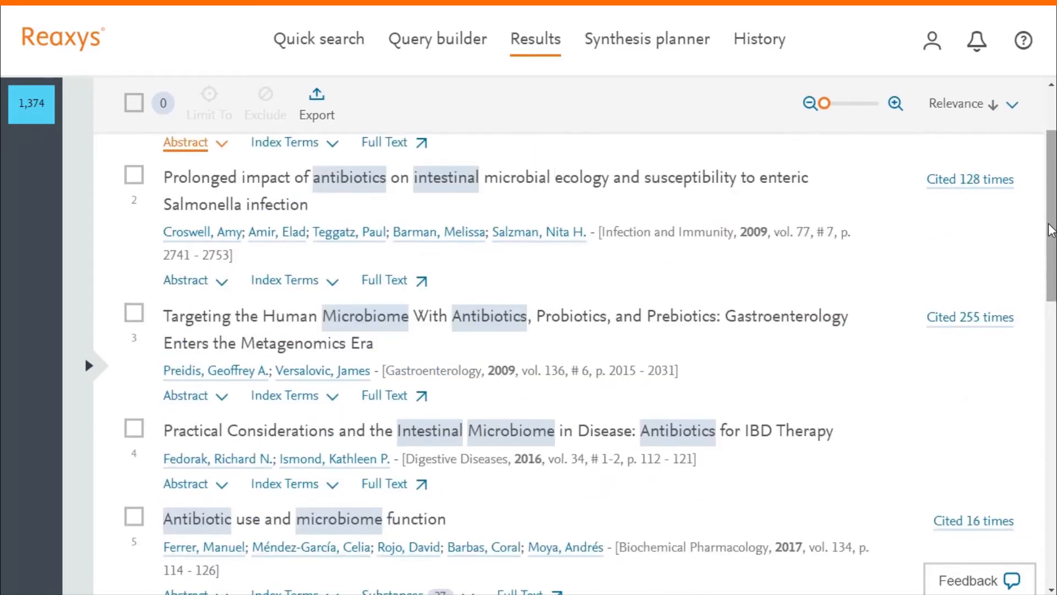
scroll("down", 3)
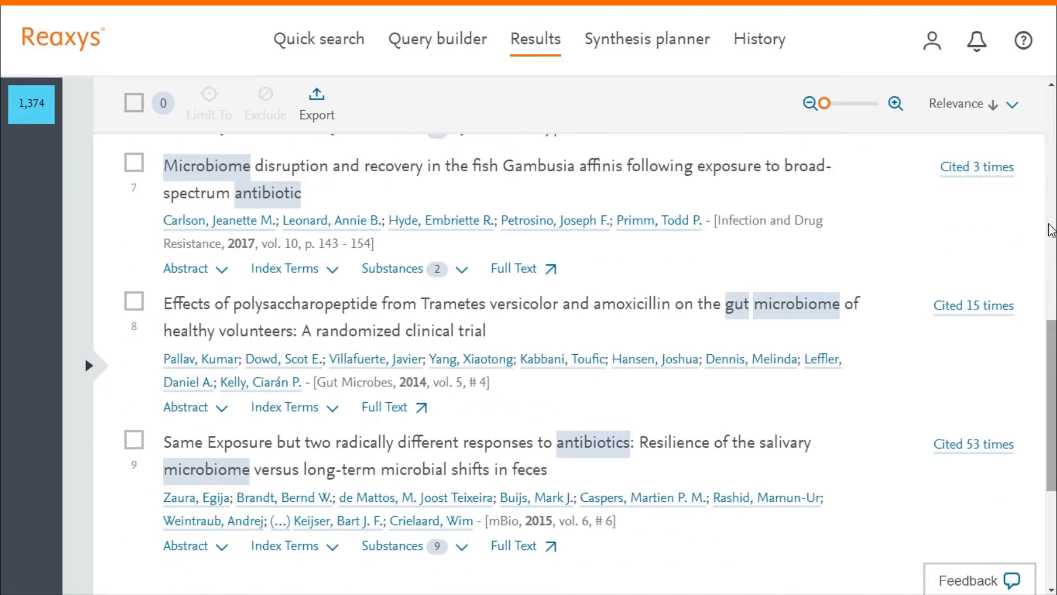
scroll("up", 3)
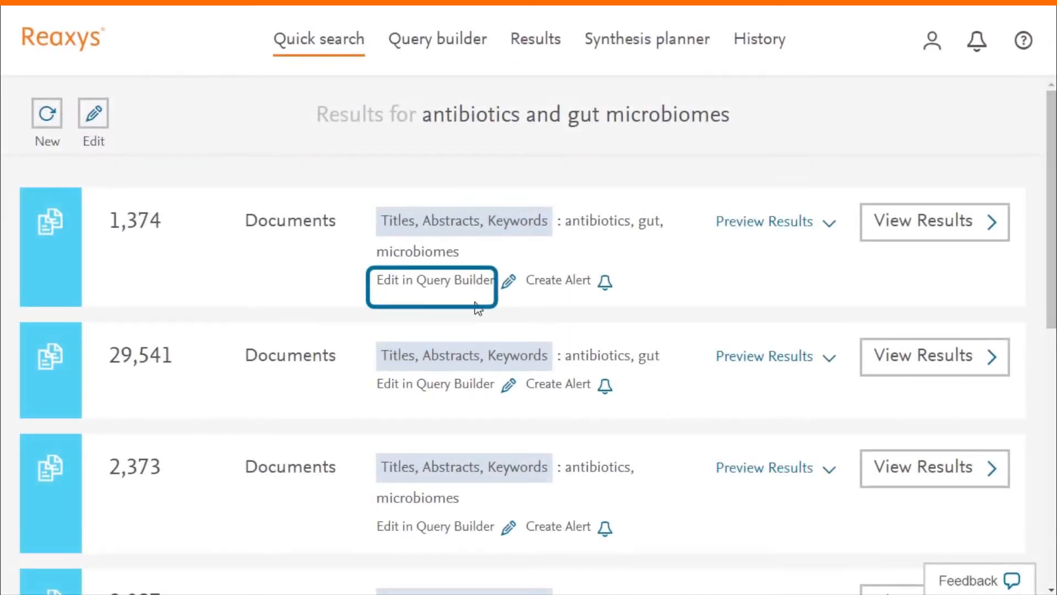
Open the 1,374-document query in Query Builder and show the basic index fields
left_click(433, 279)
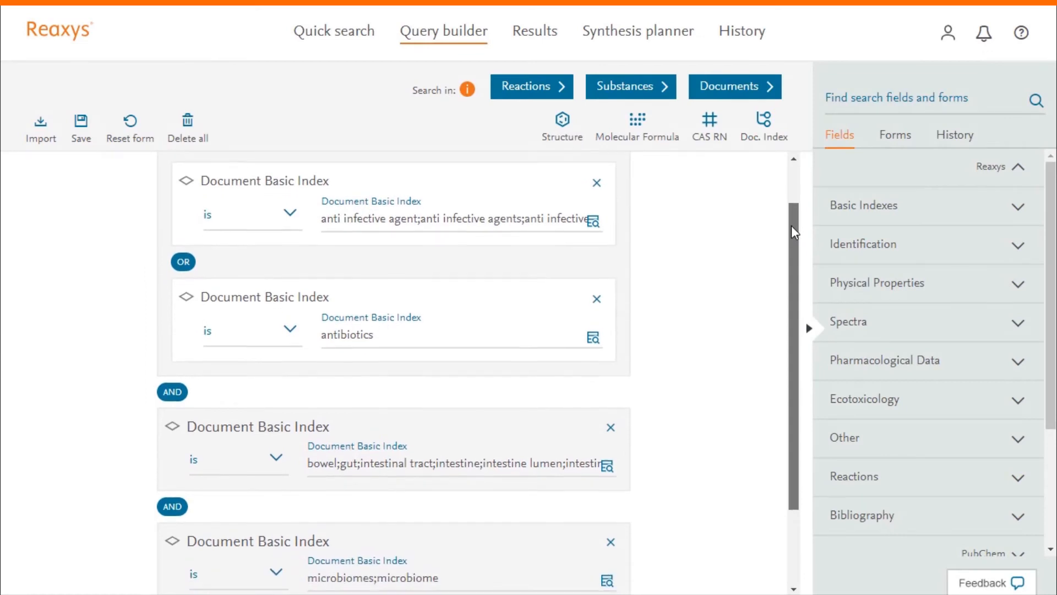
scroll("up", 3)
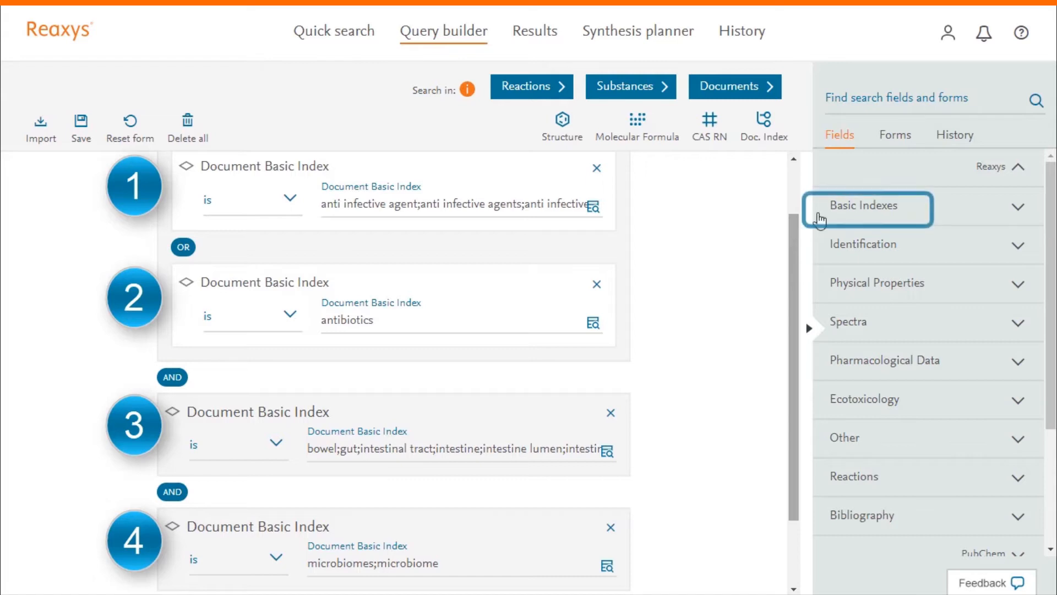
left_click(872, 205)
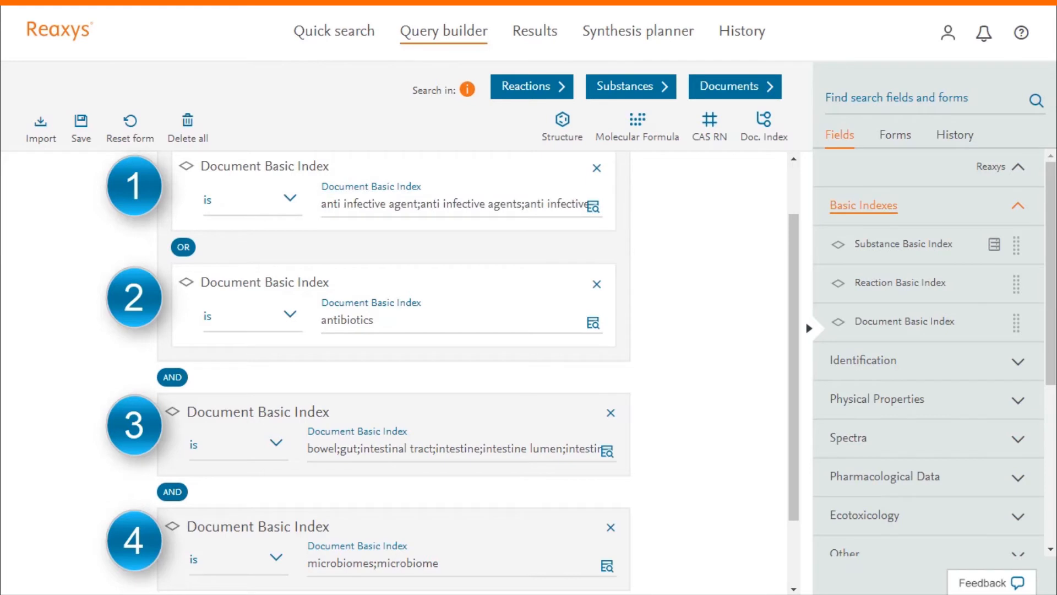
Review the four Document Basic Index conditions and their OR/AND links
left_click(459, 451)
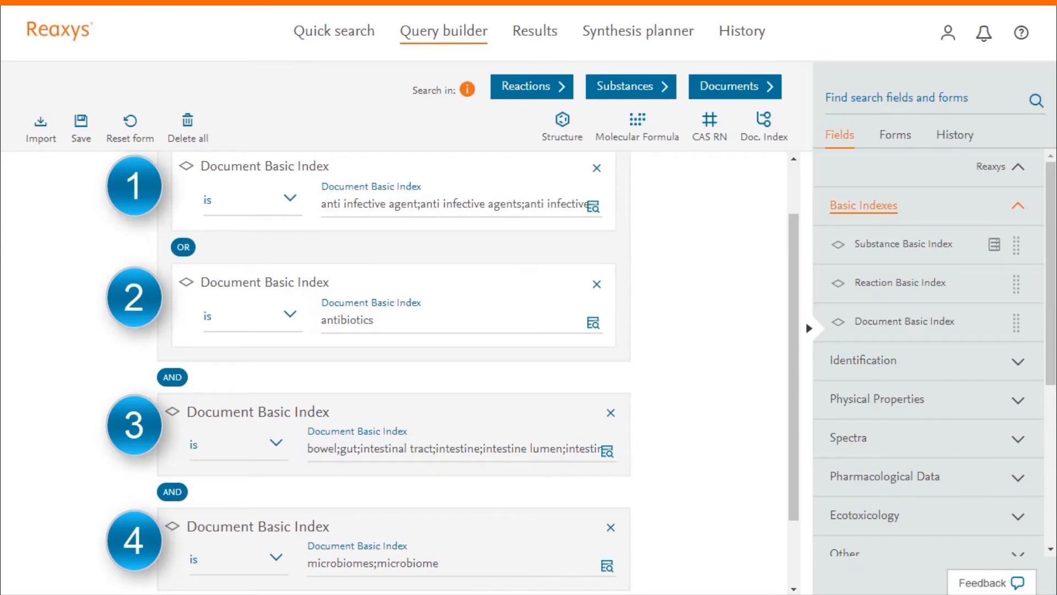
left_click(378, 565)
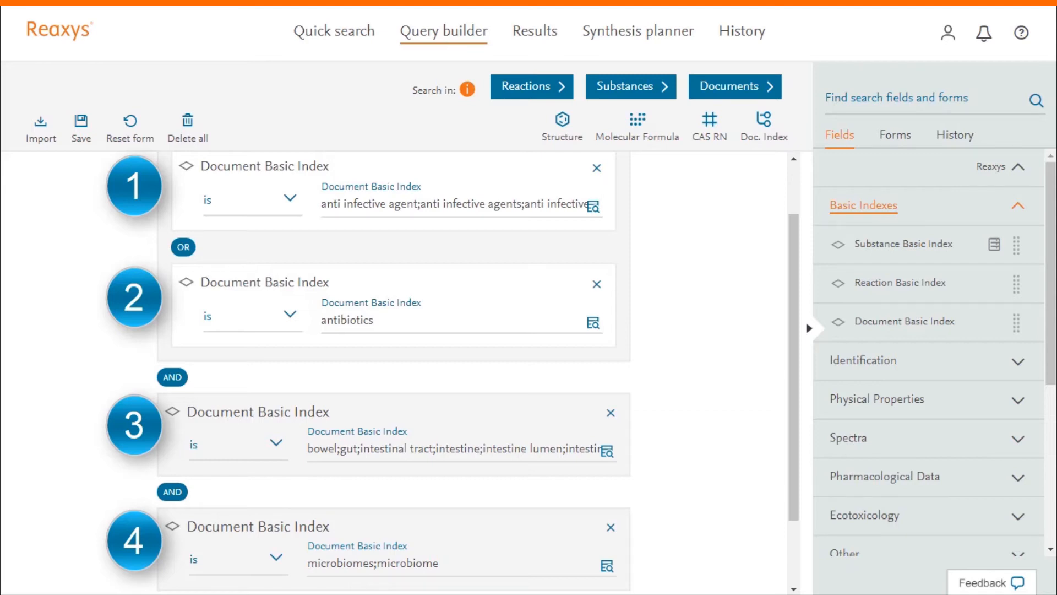
mouse_move(769, 566)
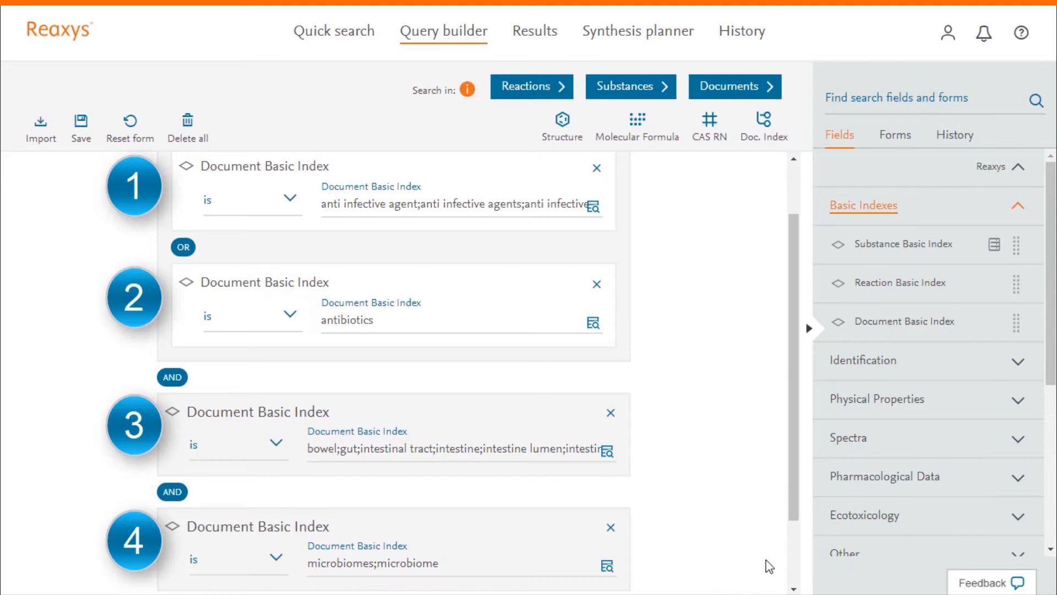
scroll("down", 3)
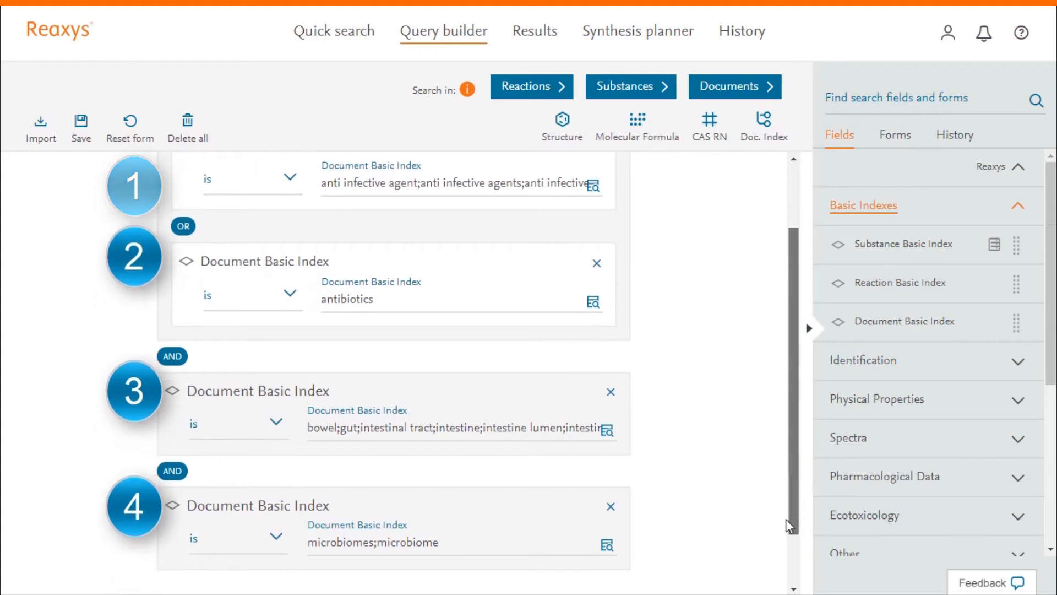
scroll("down", 3)
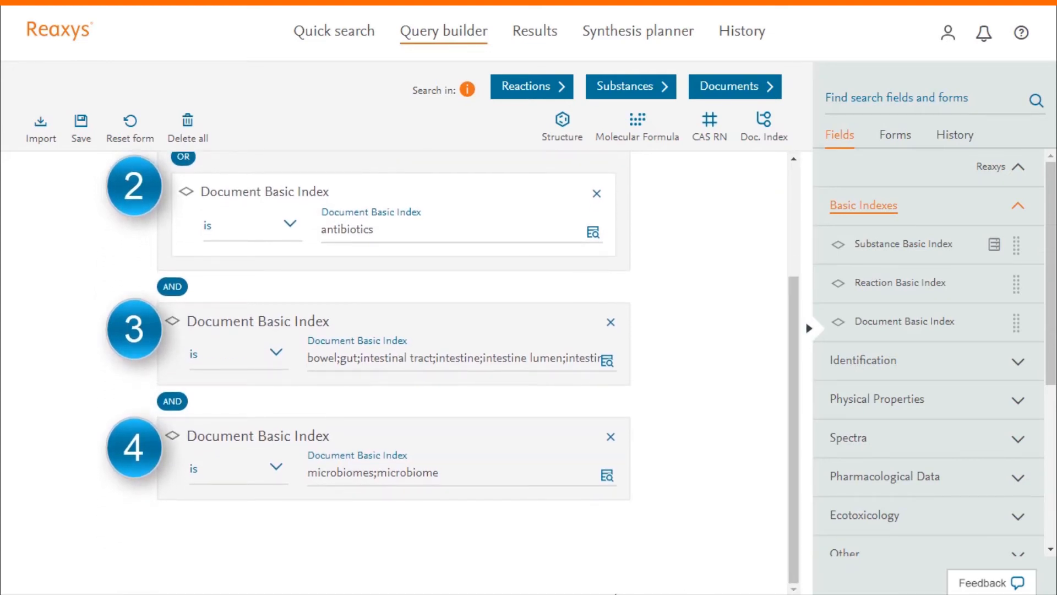
mouse_move(152, 590)
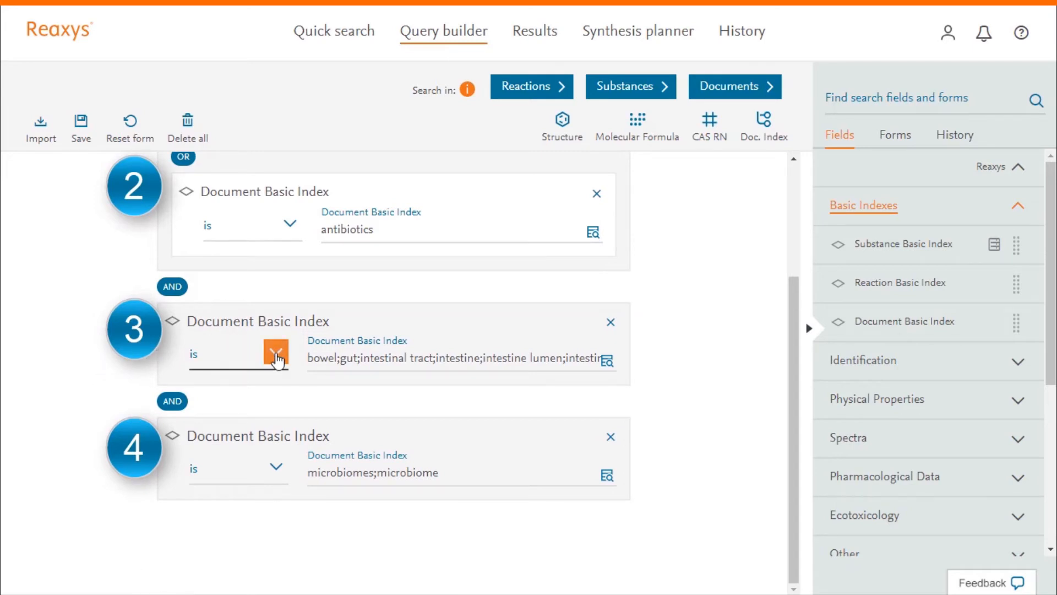
Set the gut condition to 'contains' and prepend 'intest' to its terms
left_click(275, 353)
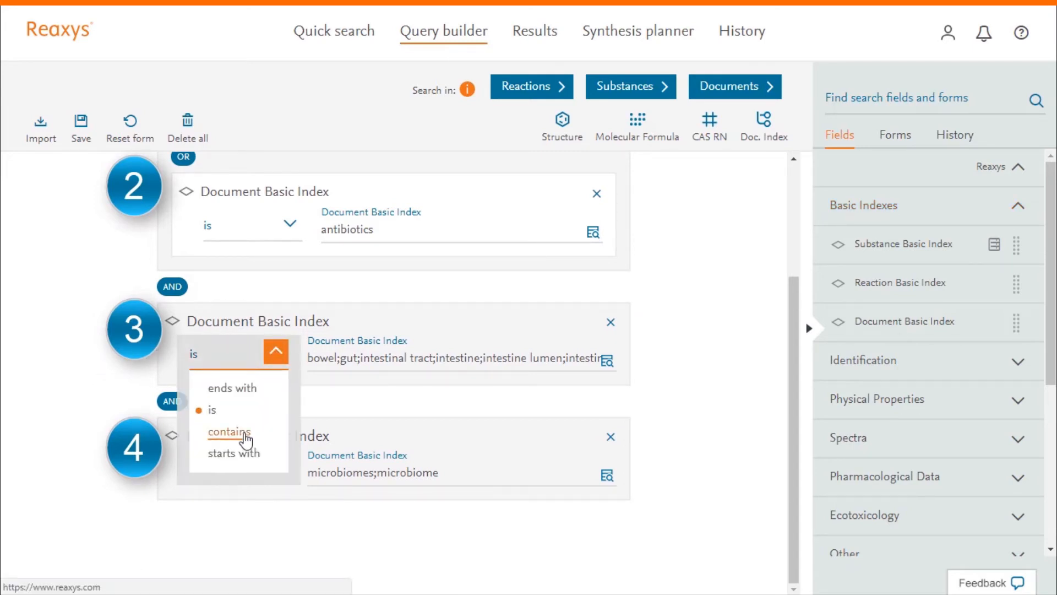
left_click(230, 432)
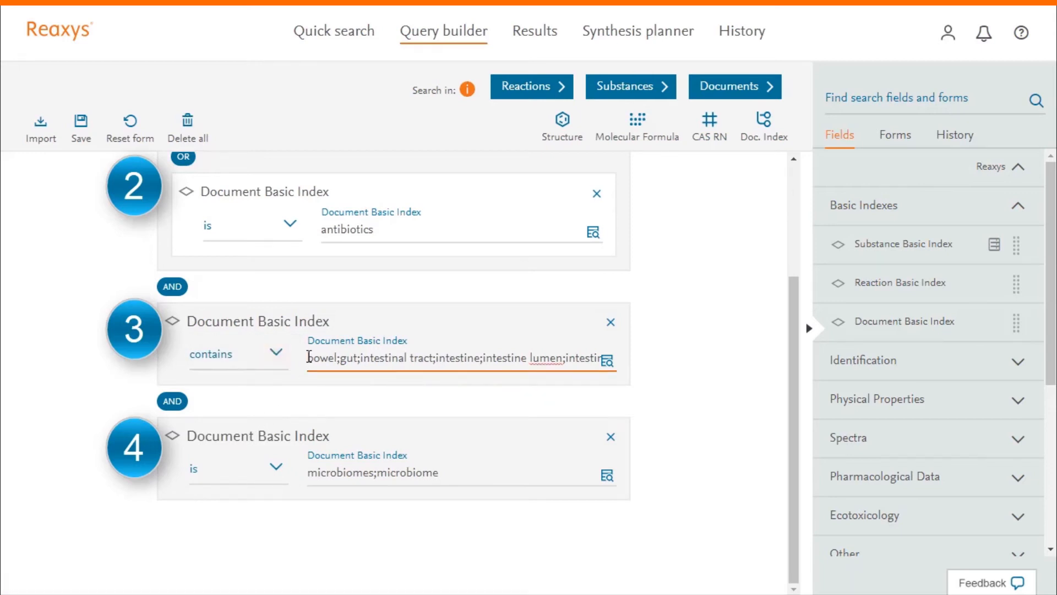
left_click(459, 357)
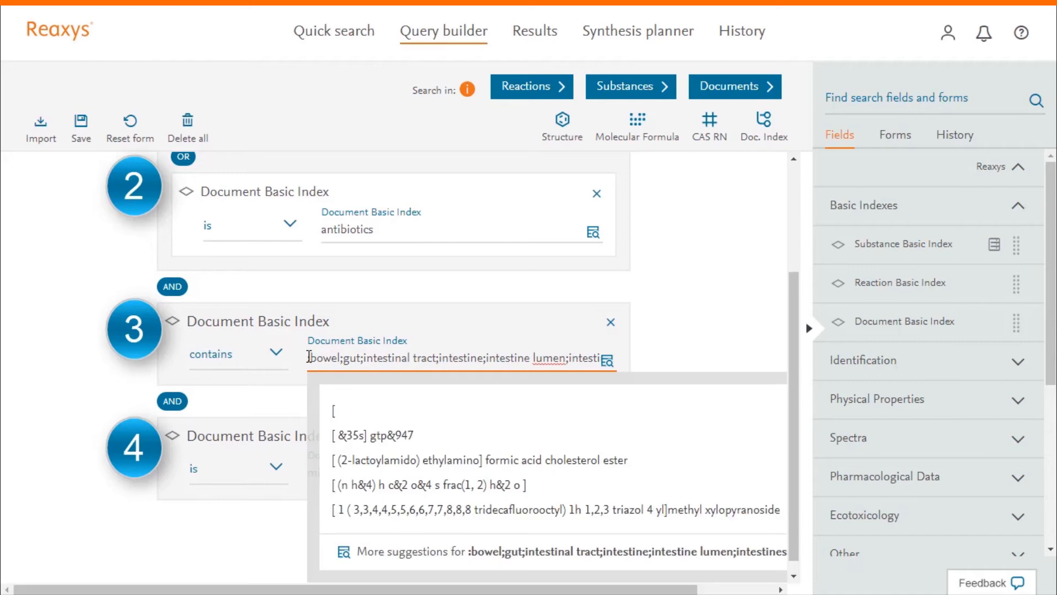
mouse_move(304, 356)
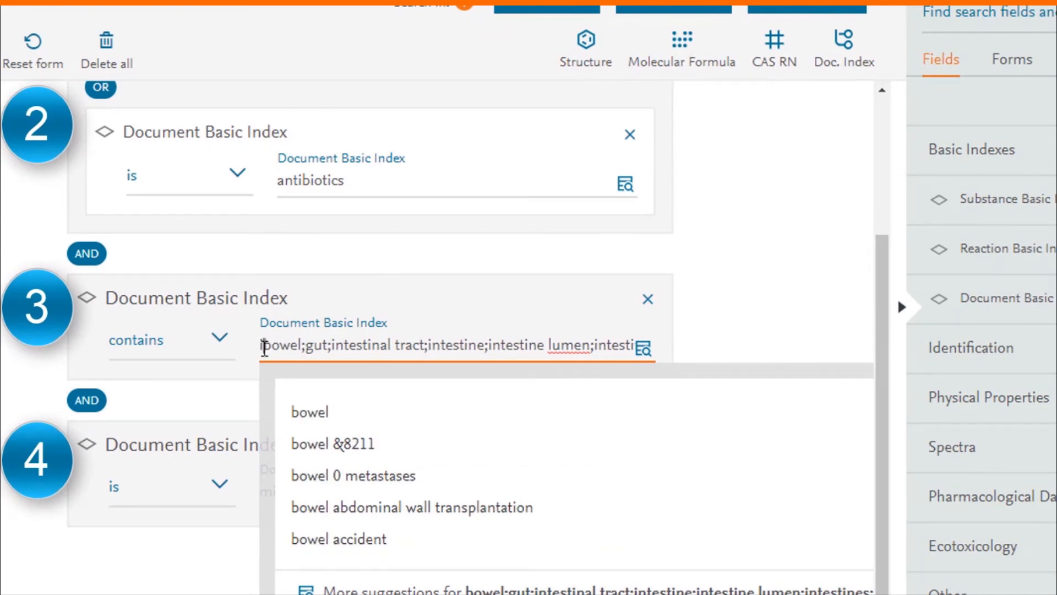
type("intest;")
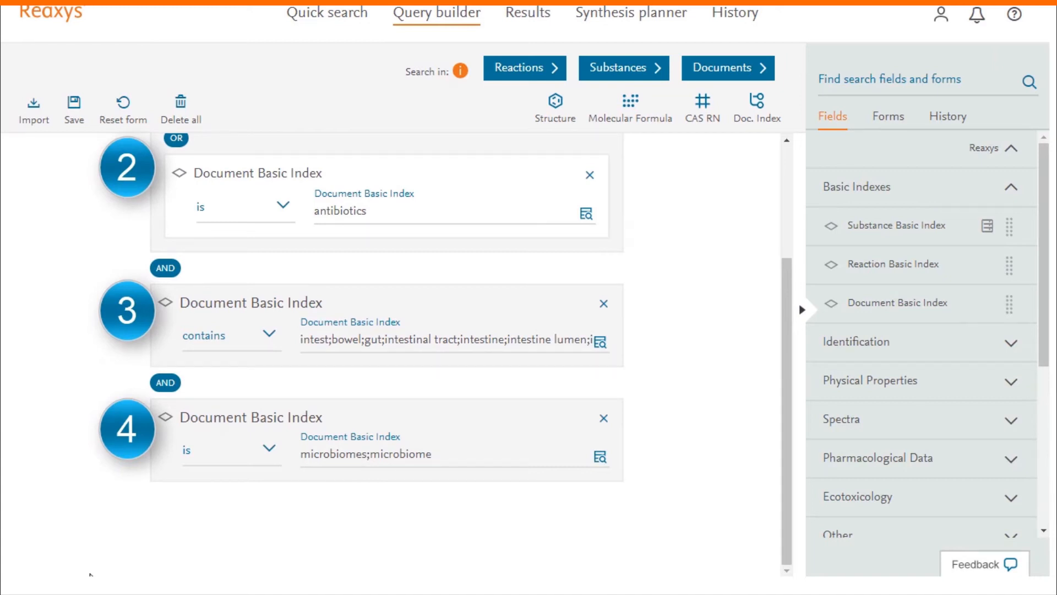
Set the microbiome condition to 'contains' matching
left_click(268, 448)
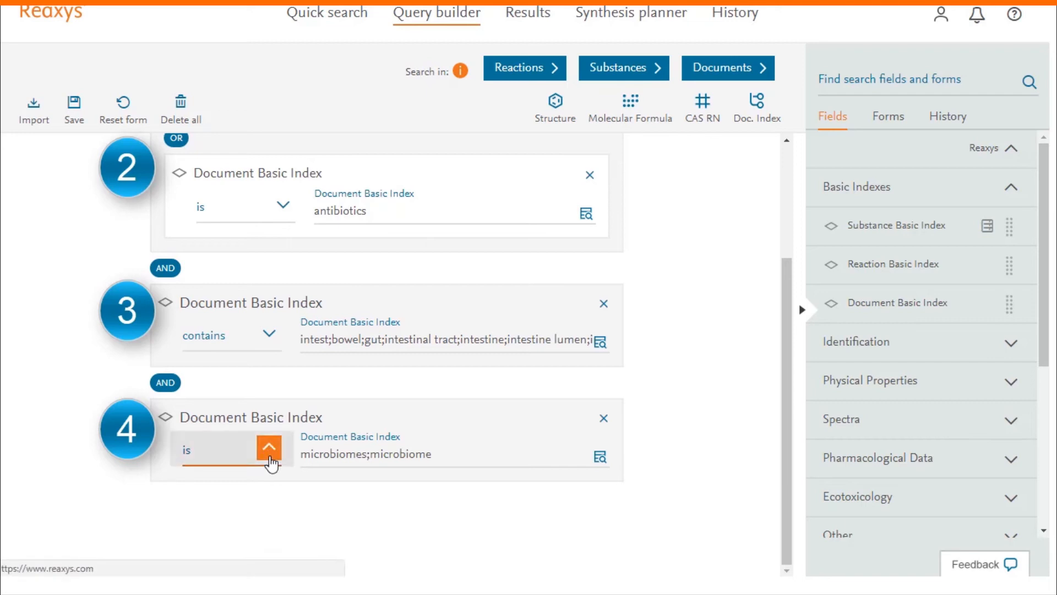
left_click(270, 448)
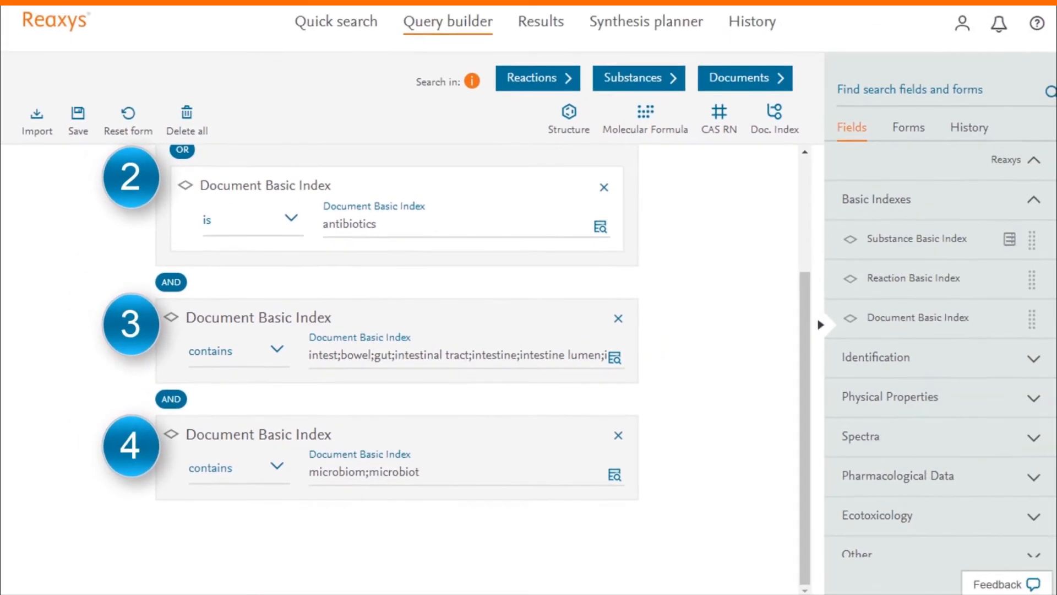
Run the revised document search (4,576 documents) and return to Query Builder
left_click(743, 86)
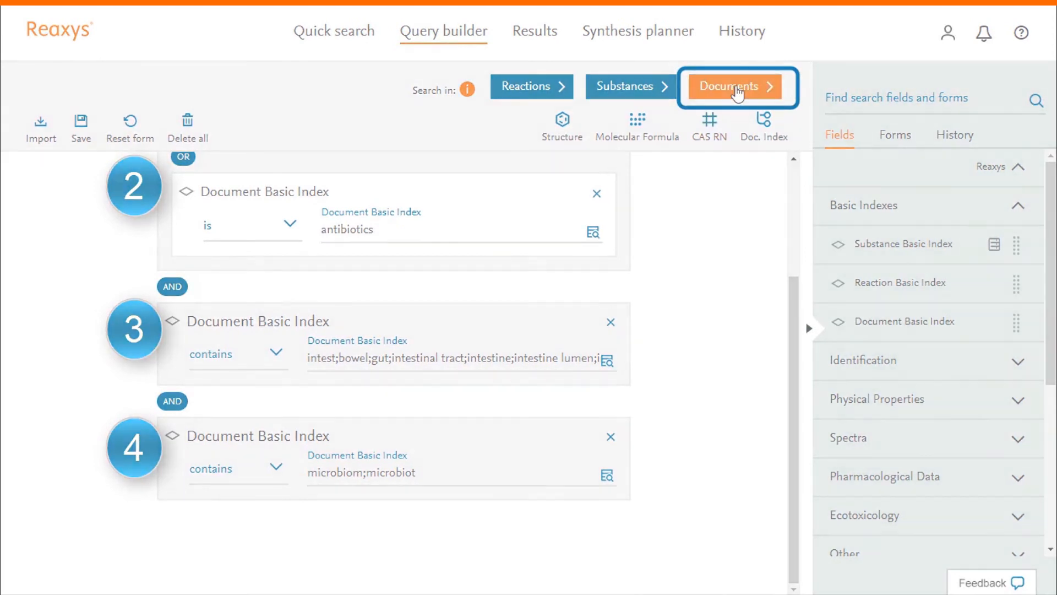
left_click(732, 87)
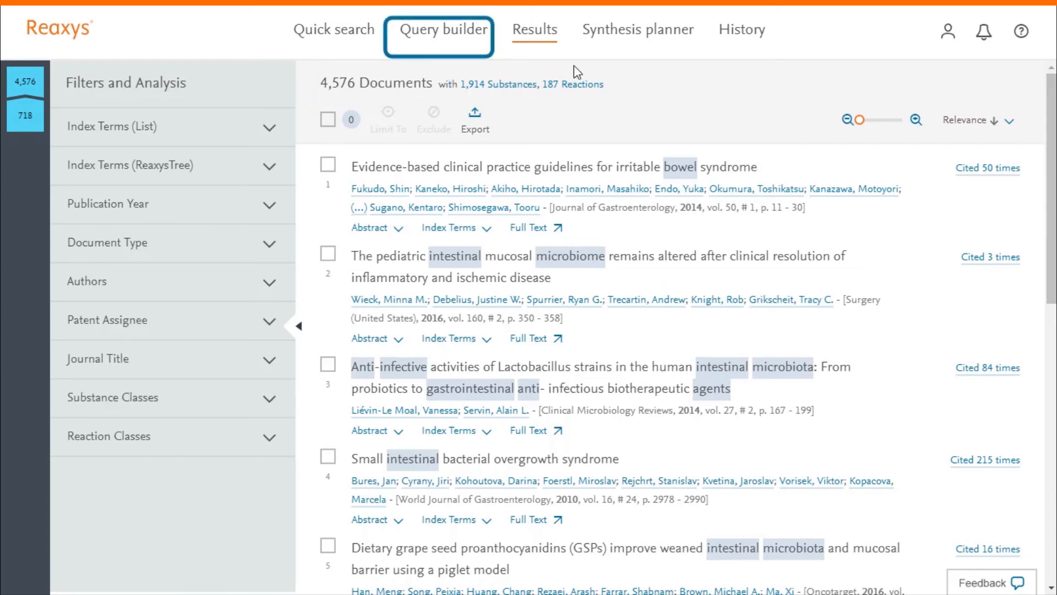
left_click(444, 29)
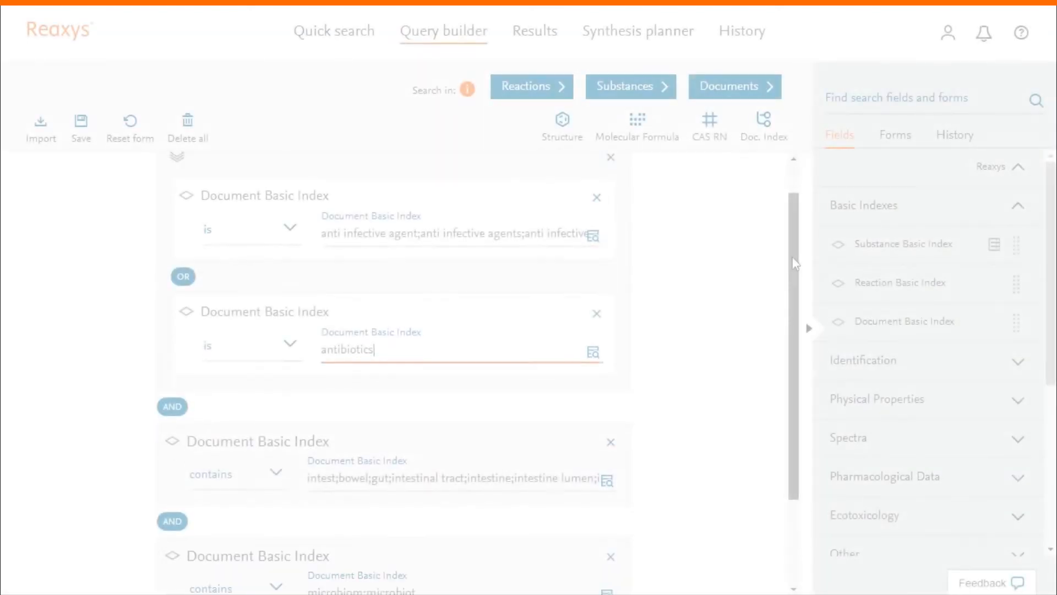
Add a 'bifidobacter' condition and run the document search, yielding 718 documents
scroll("down", 3)
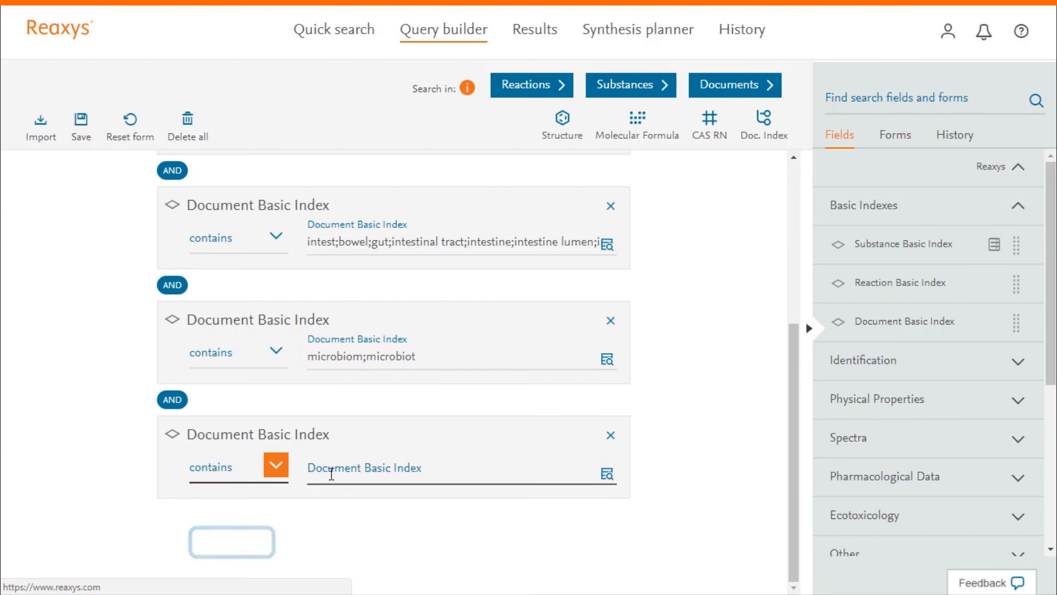
type("bifidobac")
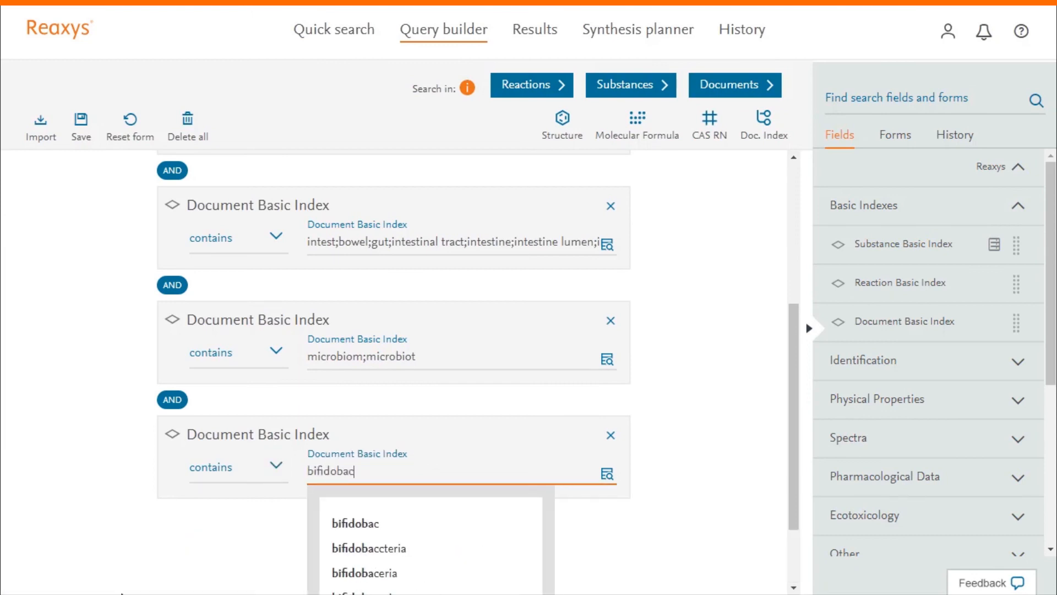
type("t")
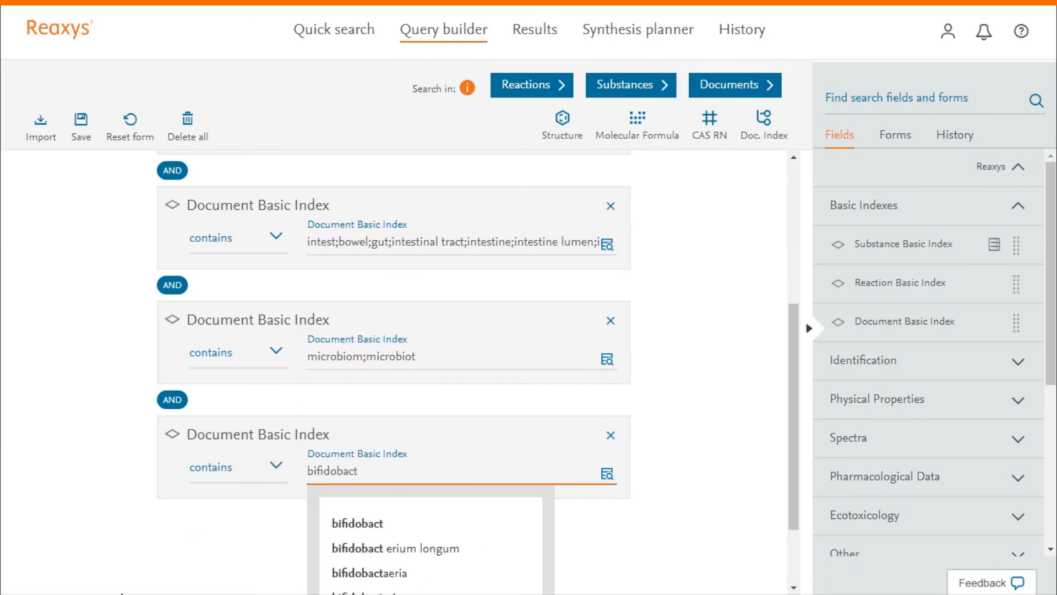
type("er")
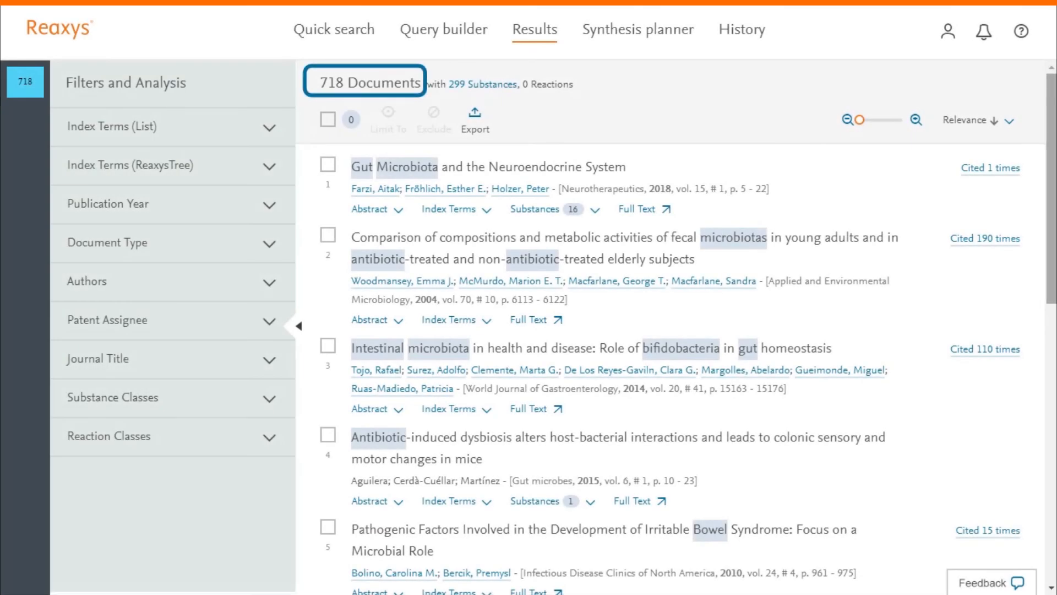
left_click(335, 29)
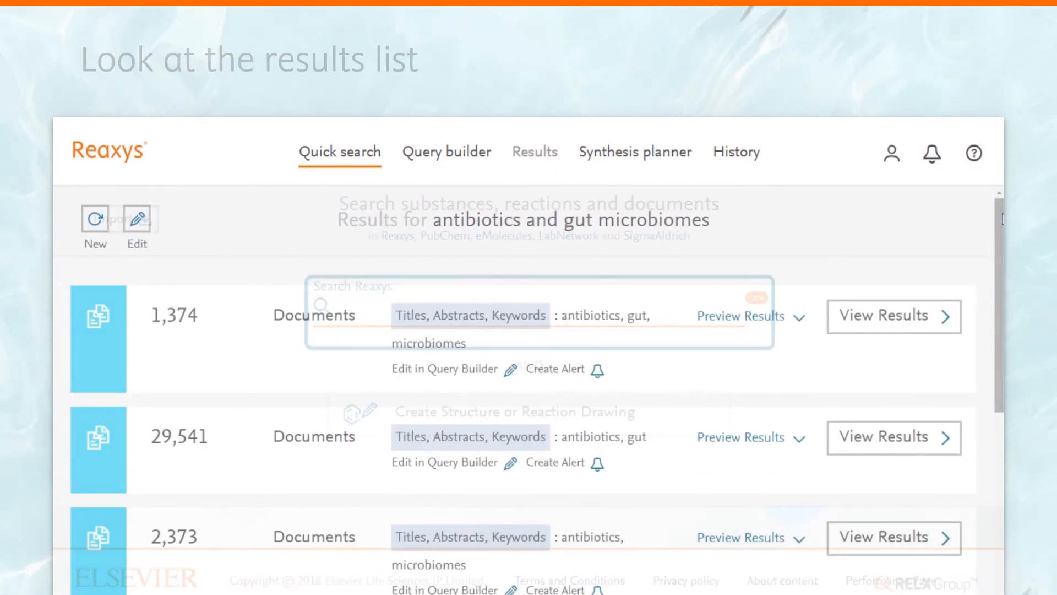
left_click(892, 315)
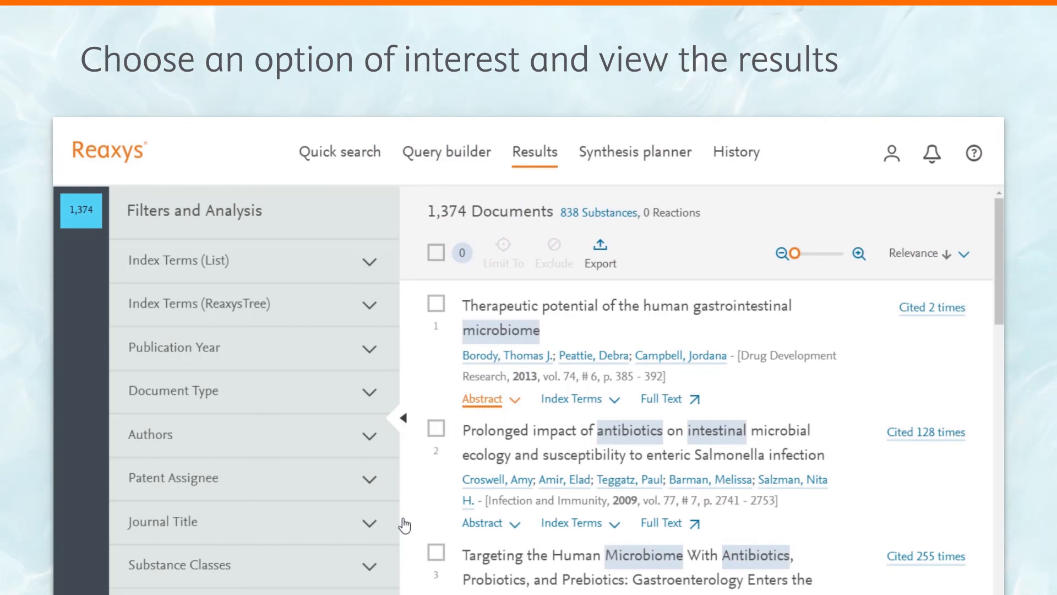
left_click(447, 150)
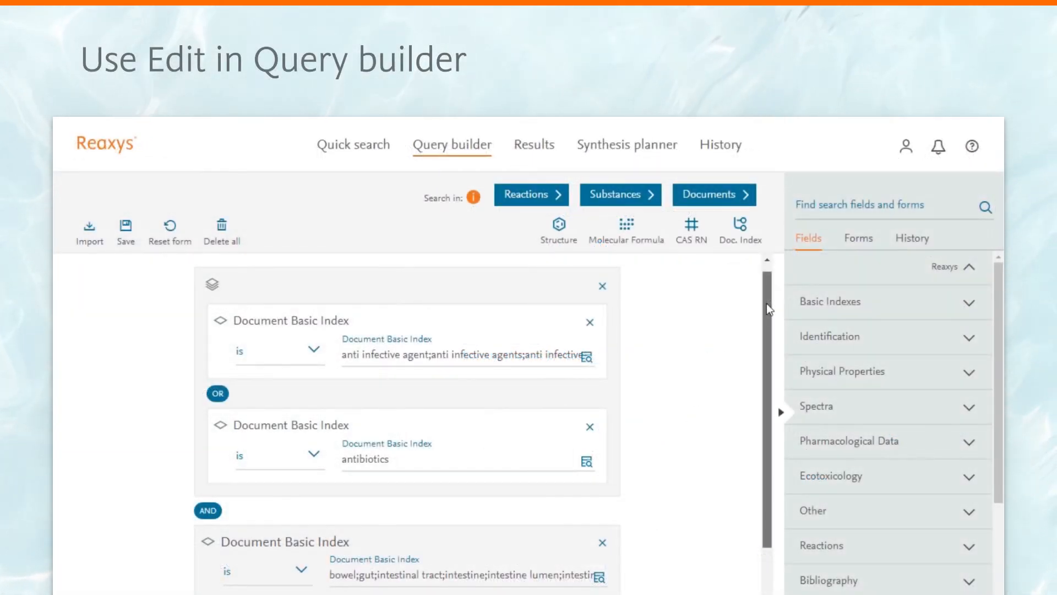